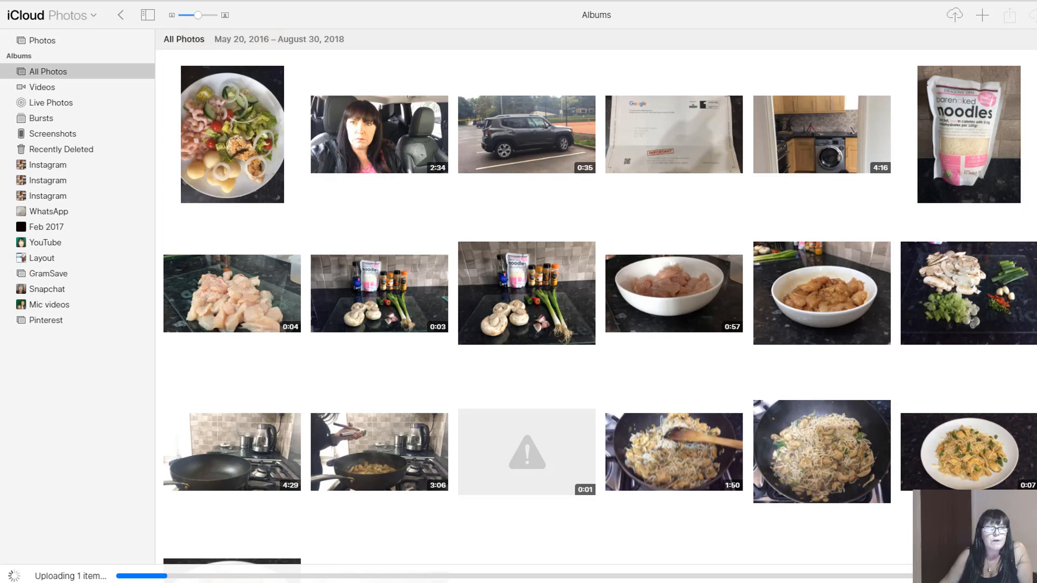
# Add a folder named 'Temp Video' to My Drive and open it
pyautogui.scroll(-3)
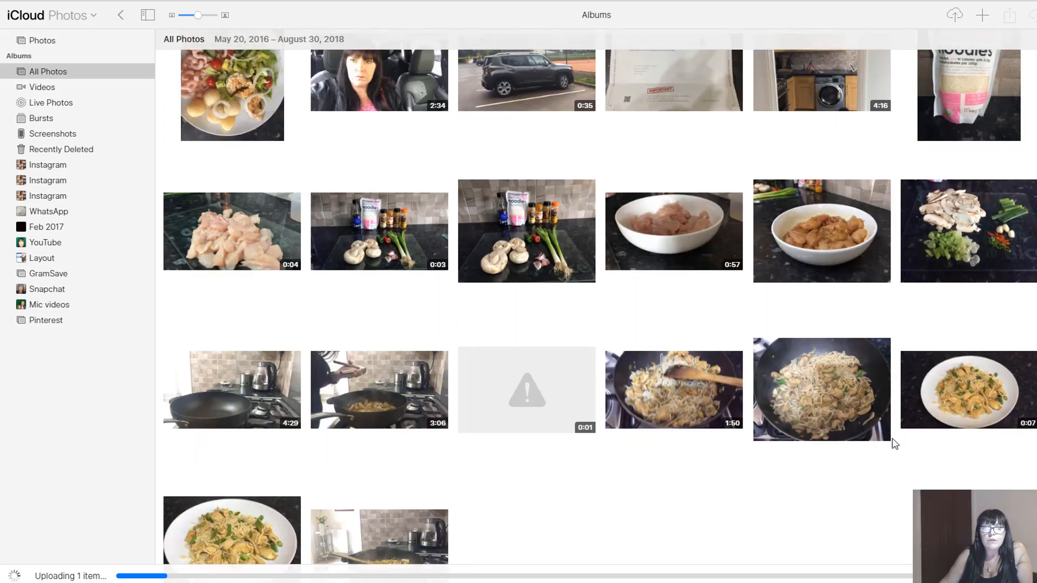
pyautogui.scroll(-3)
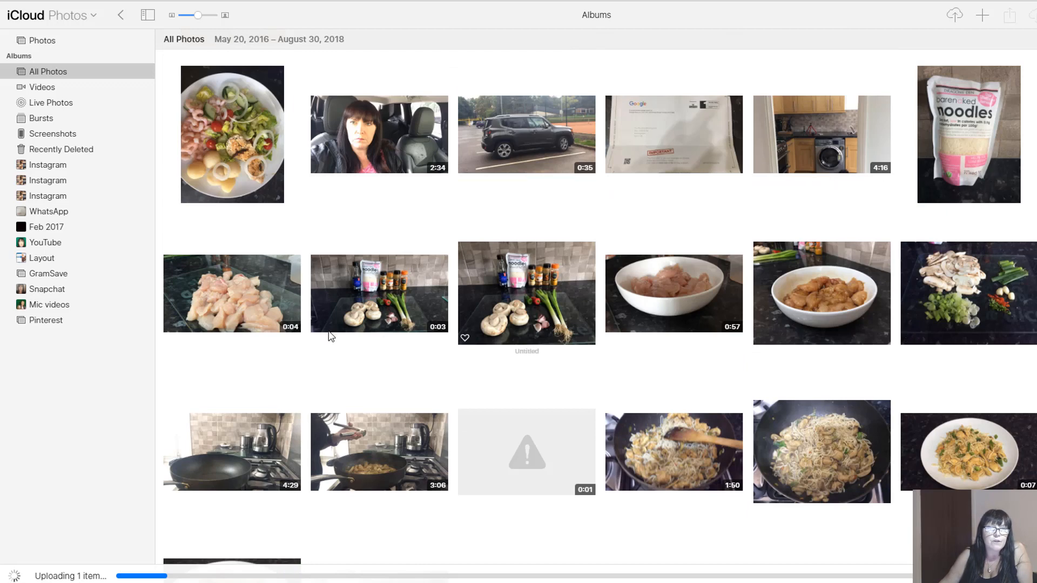
pyautogui.moveTo(949, 330)
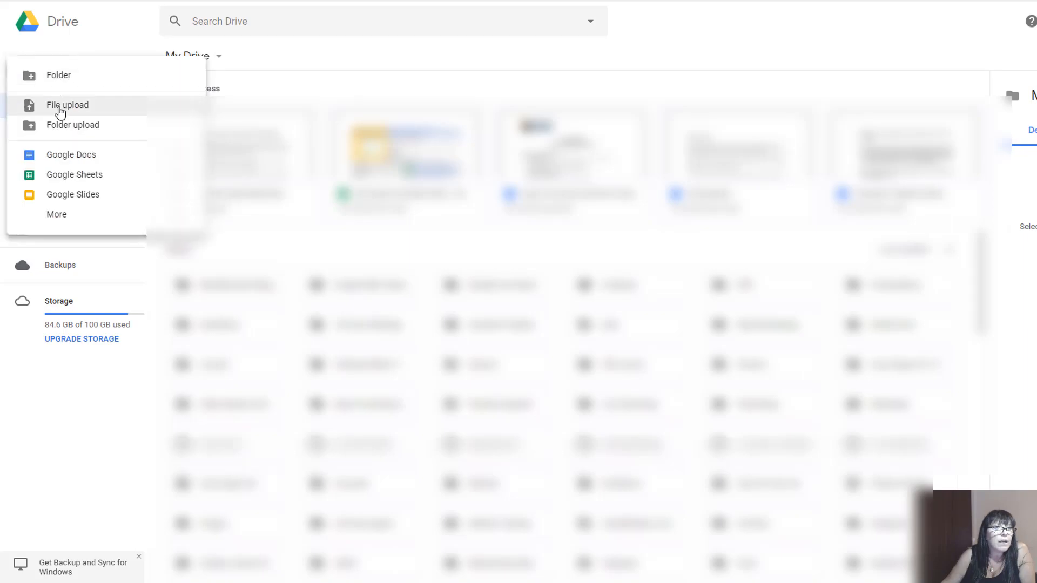
pyautogui.click(59, 74)
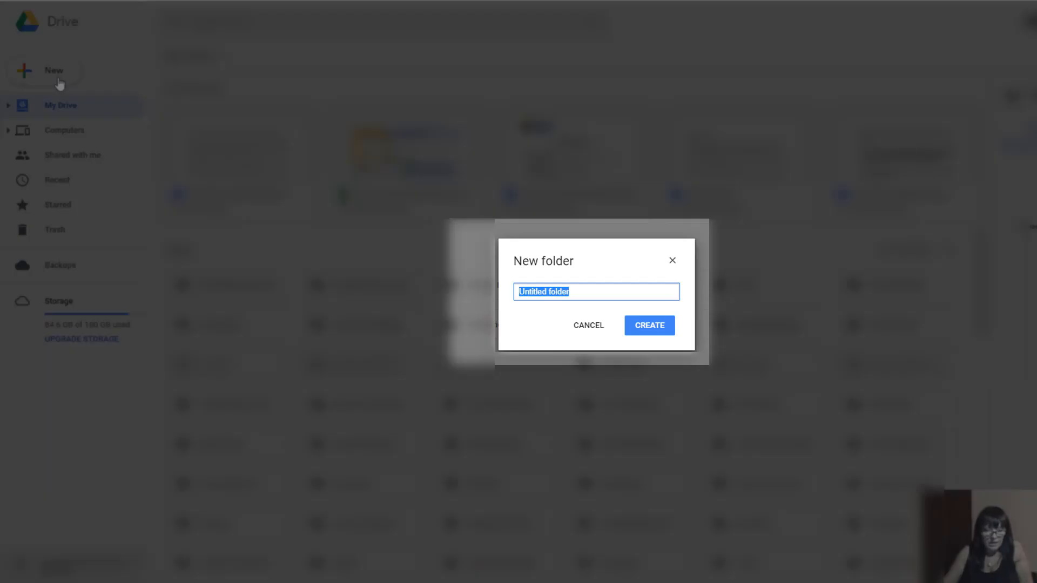
pyautogui.write('Temp Video')
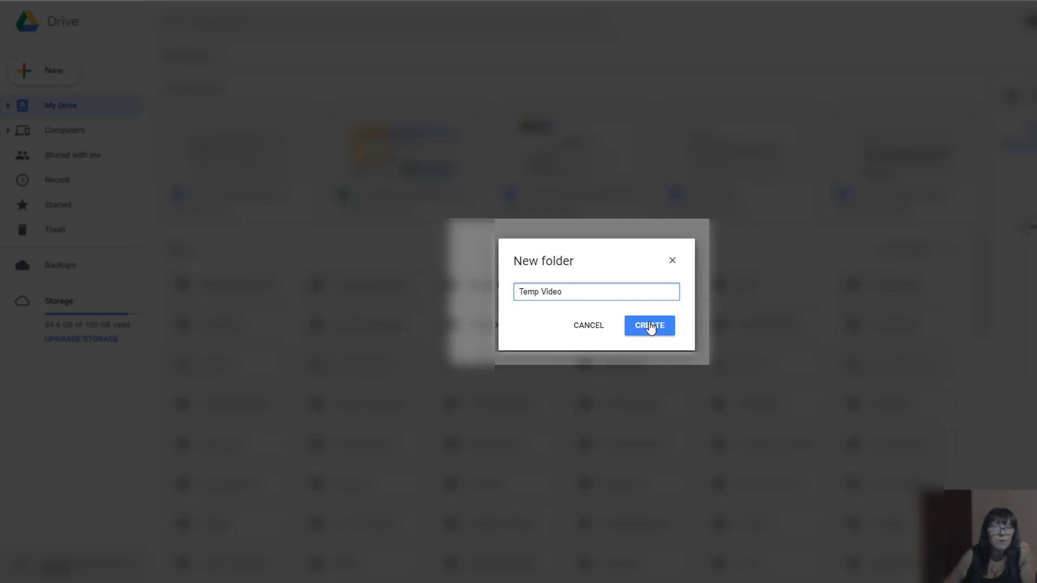
pyautogui.click(648, 325)
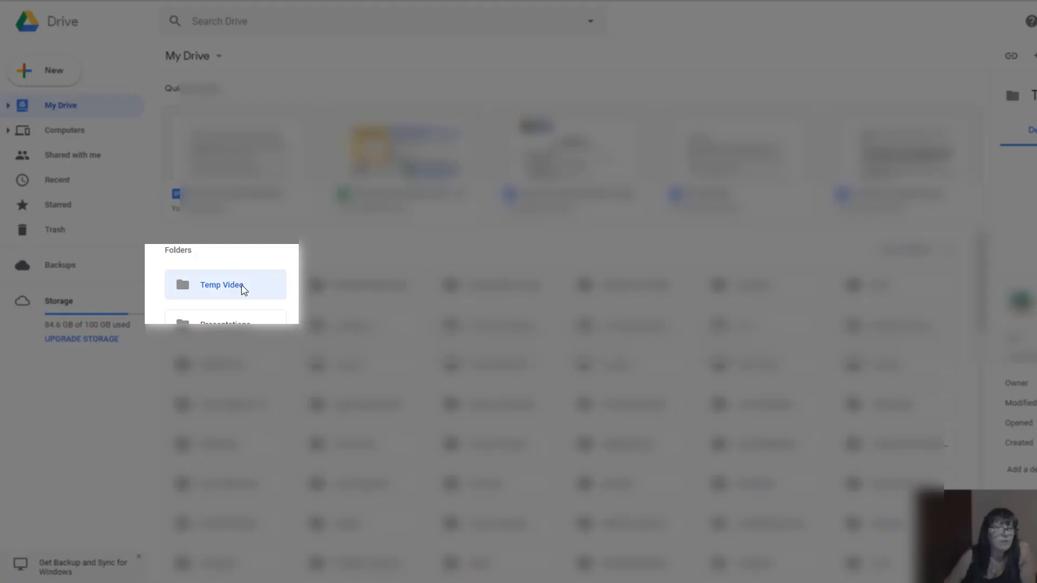
pyautogui.click(225, 284)
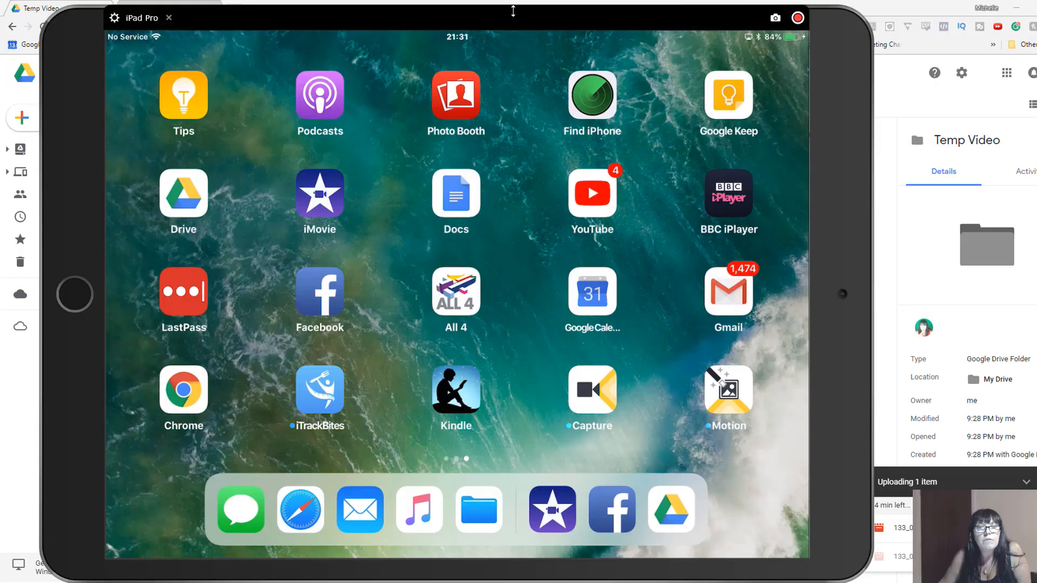
pyautogui.moveTo(145, 270)
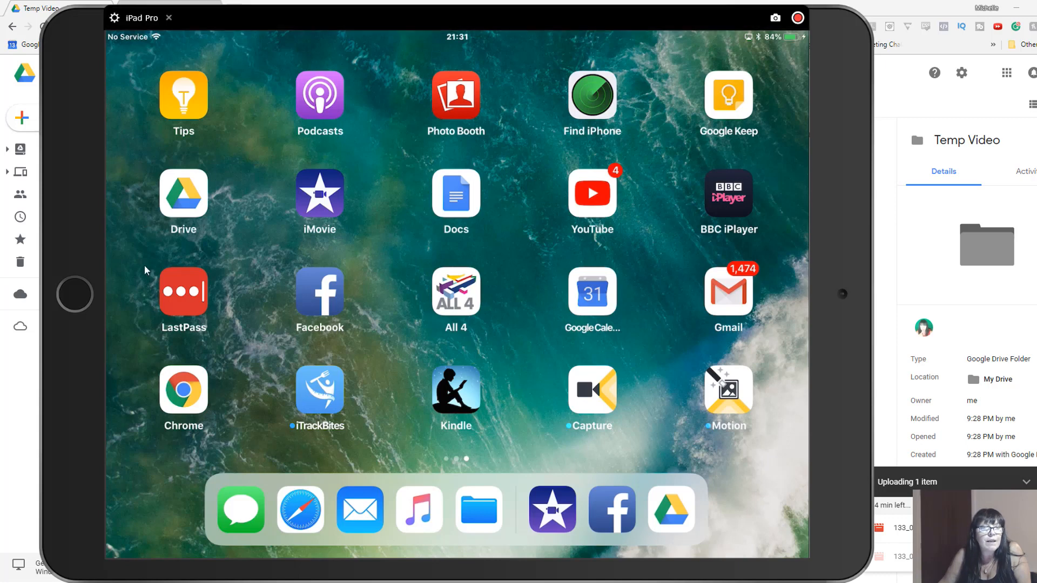
pyautogui.moveTo(195, 215)
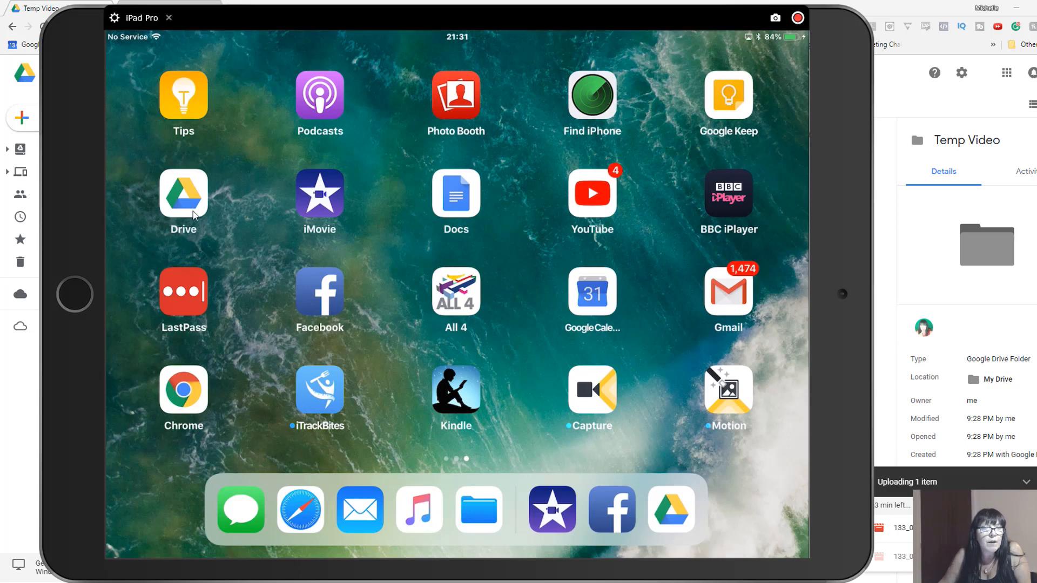
pyautogui.moveTo(338, 211)
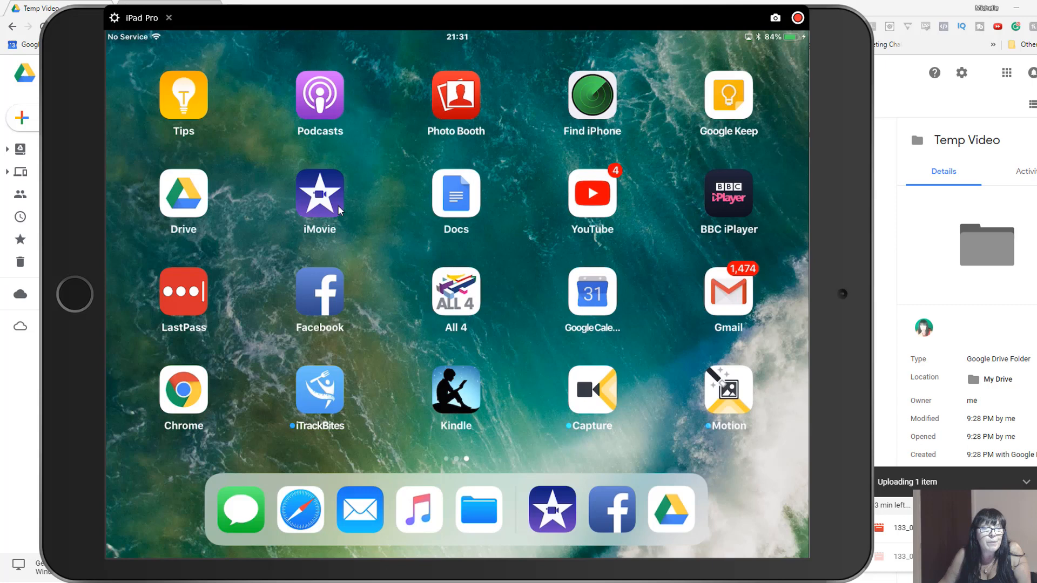
pyautogui.moveTo(201, 203)
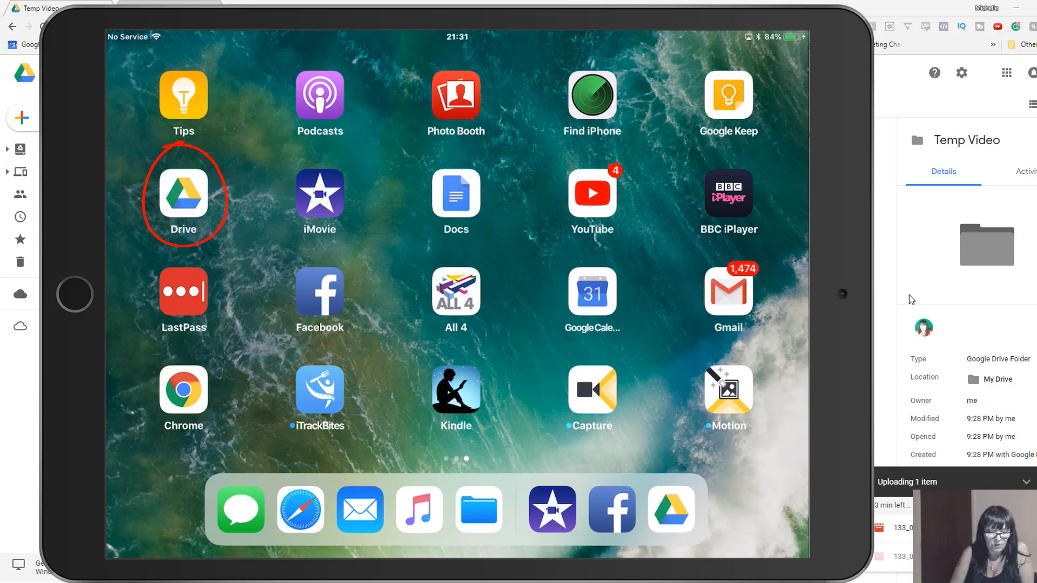
# Launch the iMovie app from the iPad home screen
pyautogui.click(183, 192)
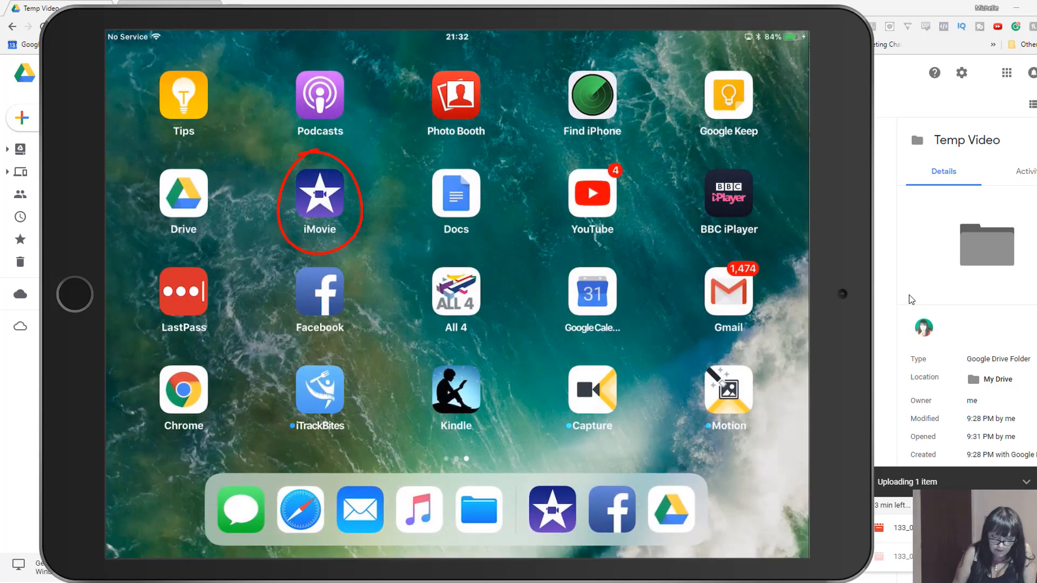
pyautogui.click(320, 194)
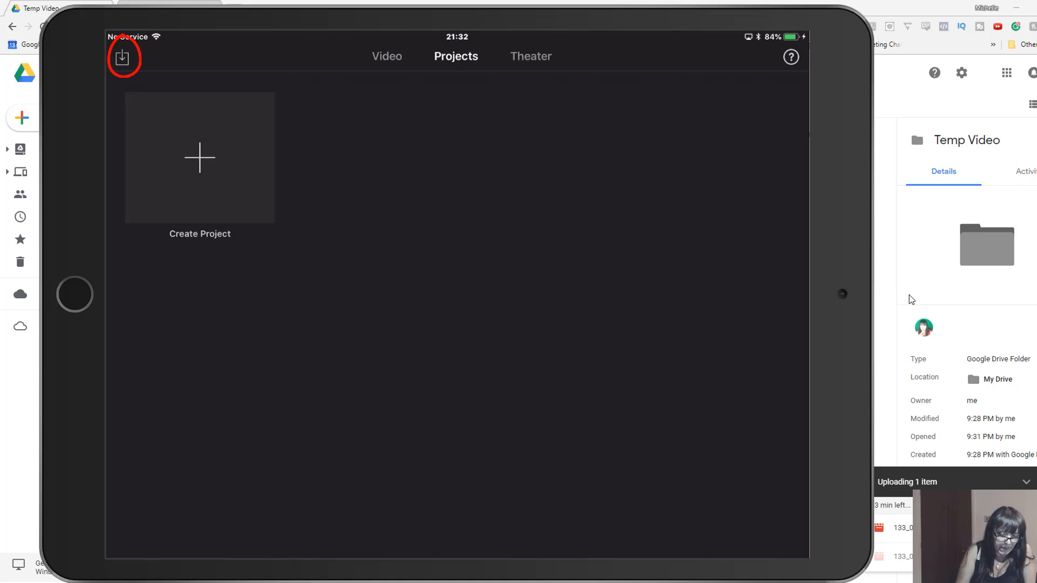
pyautogui.click(121, 57)
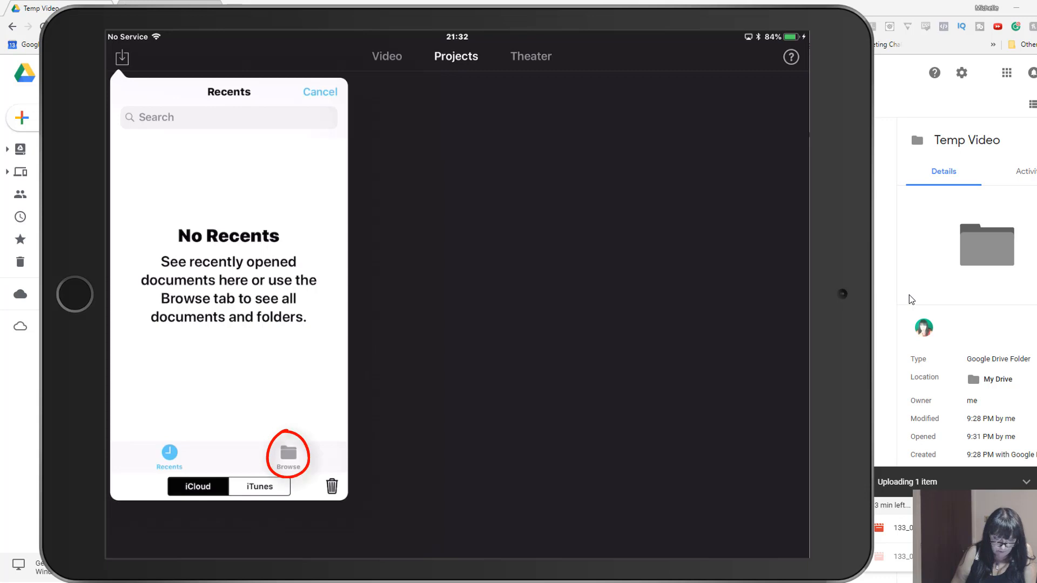
pyautogui.click(287, 454)
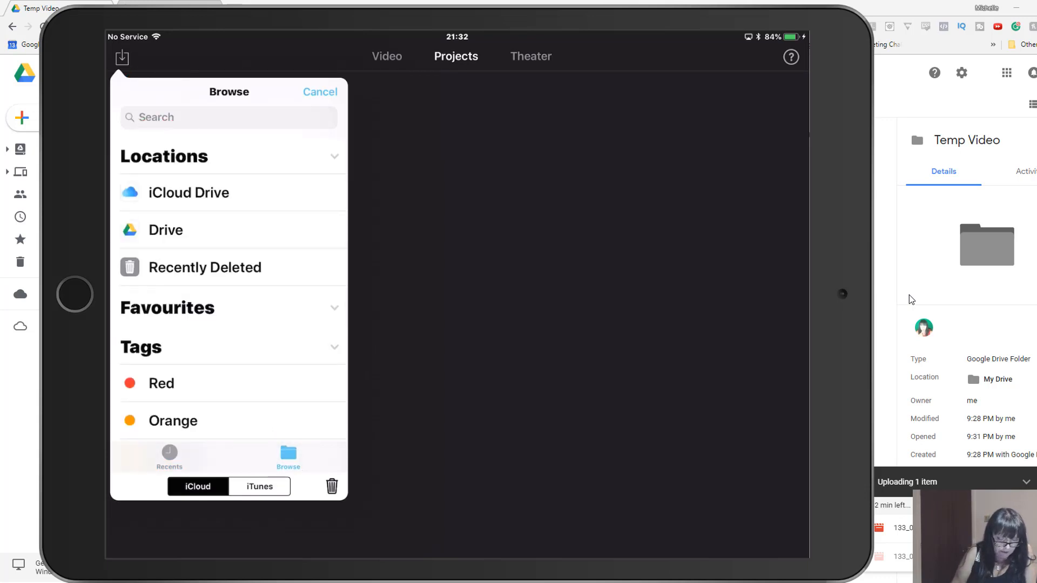
pyautogui.click(165, 230)
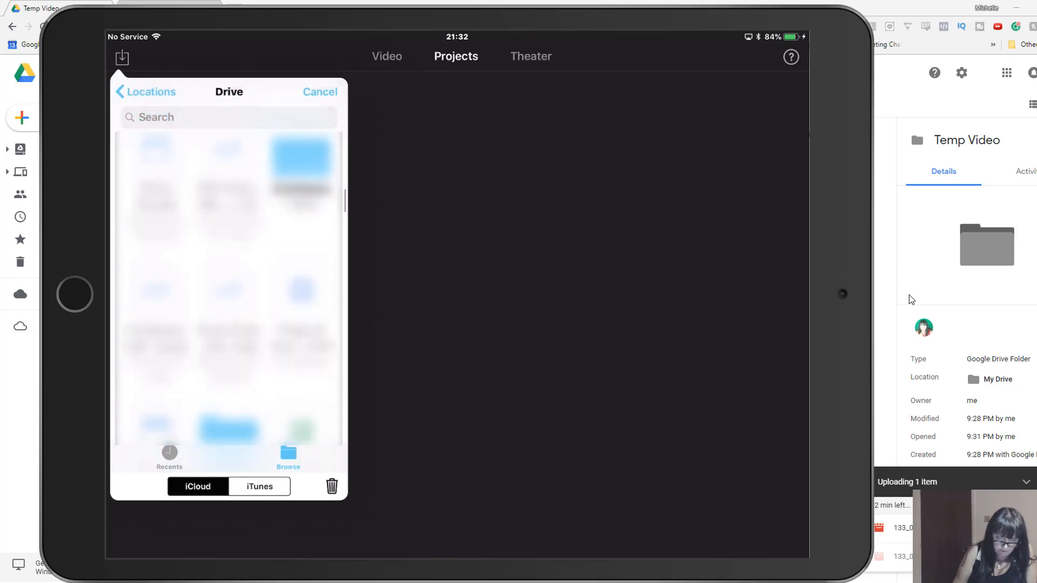
pyautogui.click(300, 165)
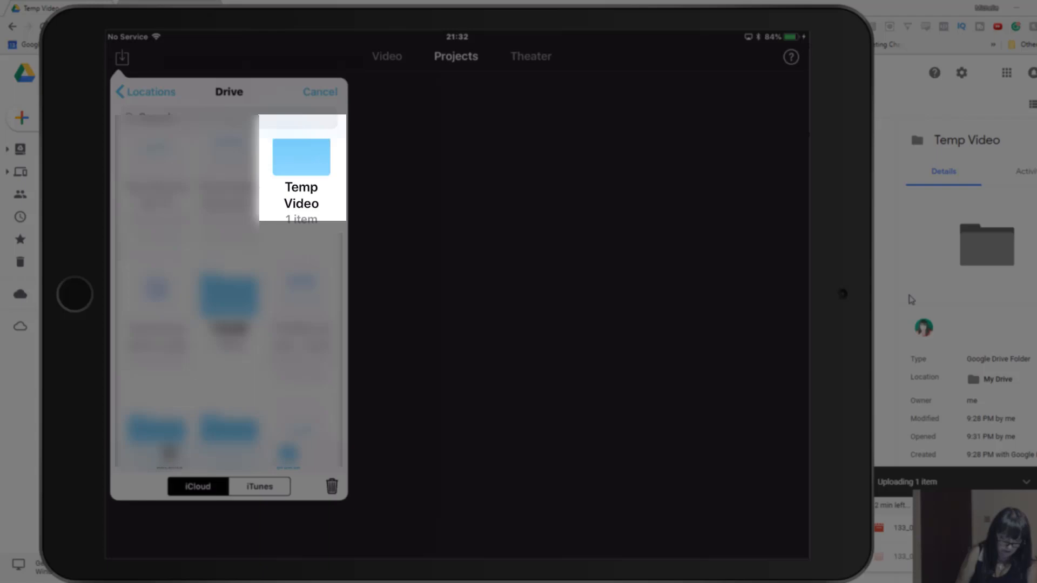
pyautogui.click(301, 166)
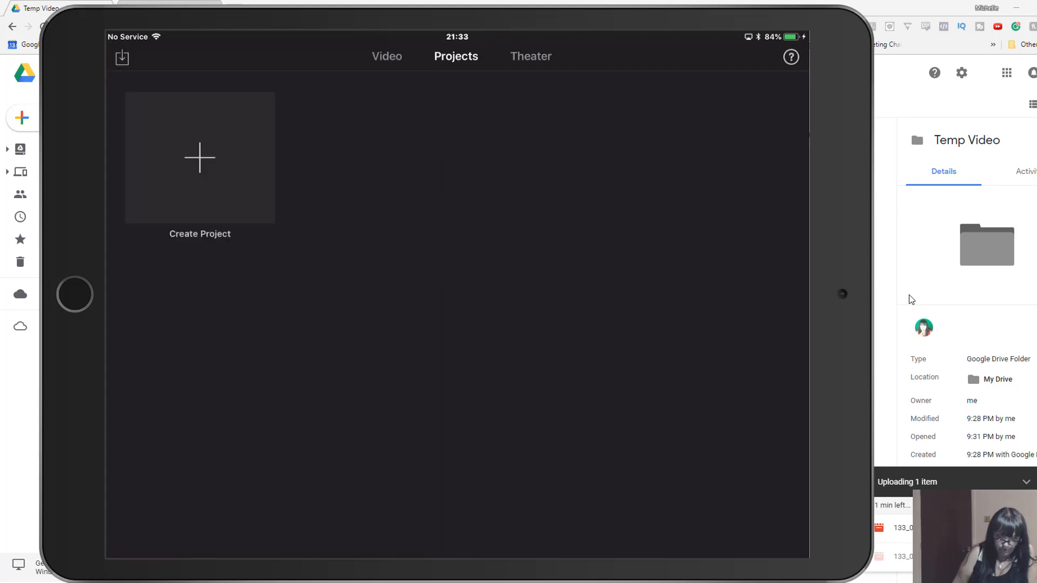
pyautogui.click(74, 295)
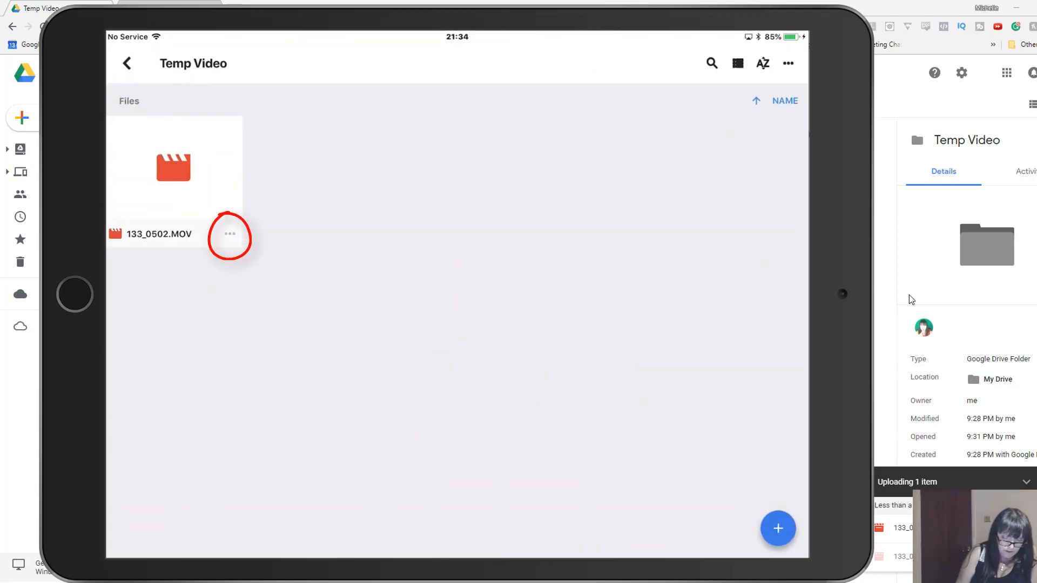
# Open 133_0502.MOV in iMovie from its options menu, then return to Google Drive
pyautogui.click(229, 234)
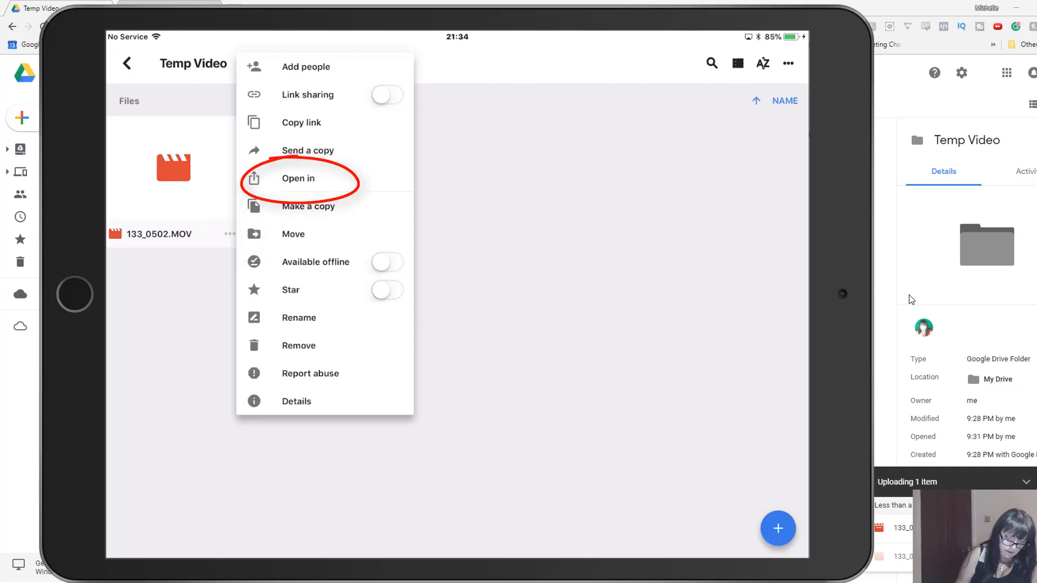
pyautogui.click(298, 179)
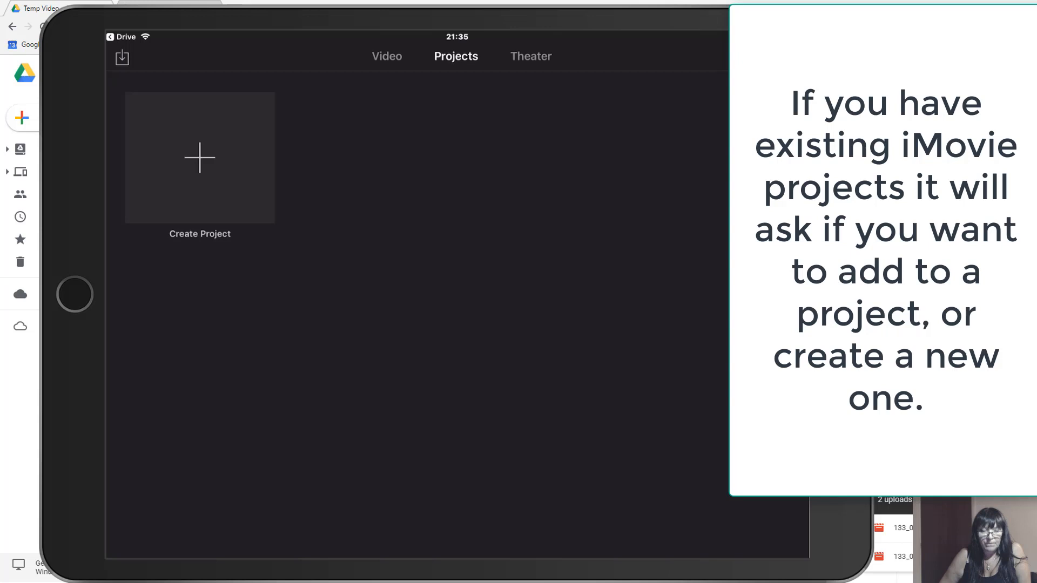
pyautogui.click(199, 158)
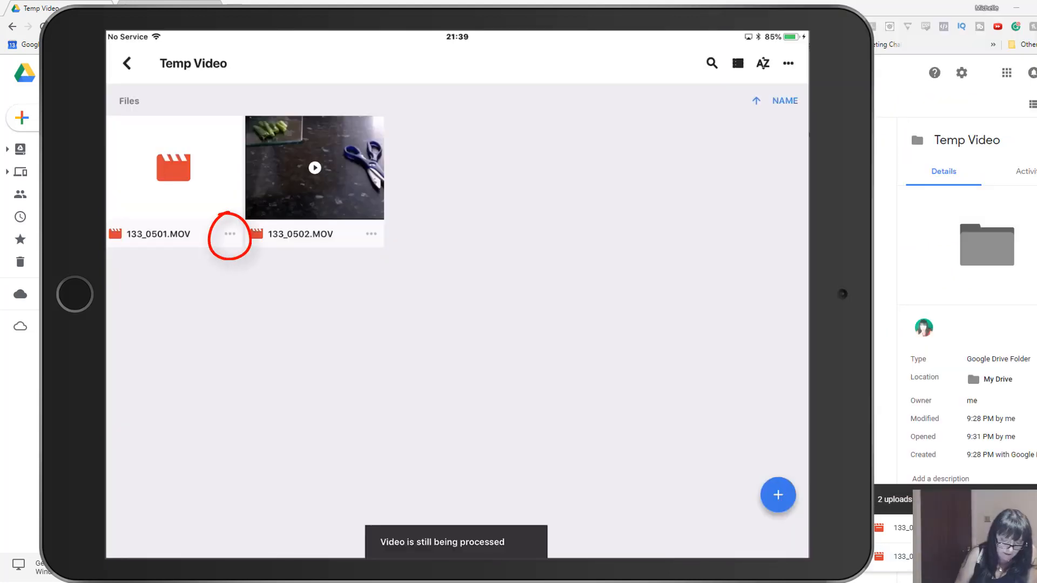
# Copy 133_0501.MOV to iMovie and place it in the My Movie project
pyautogui.click(230, 233)
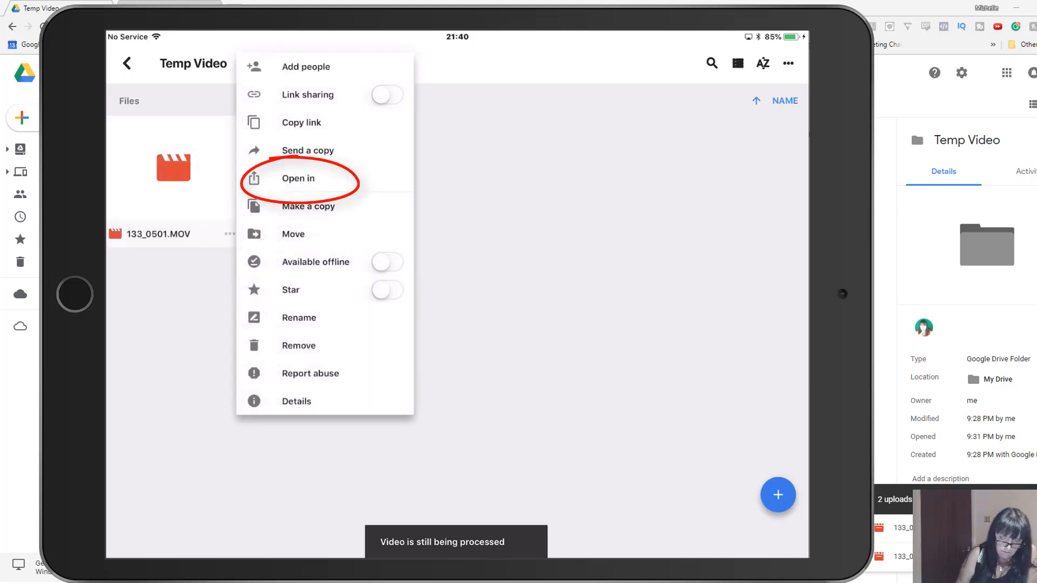
pyautogui.click(297, 178)
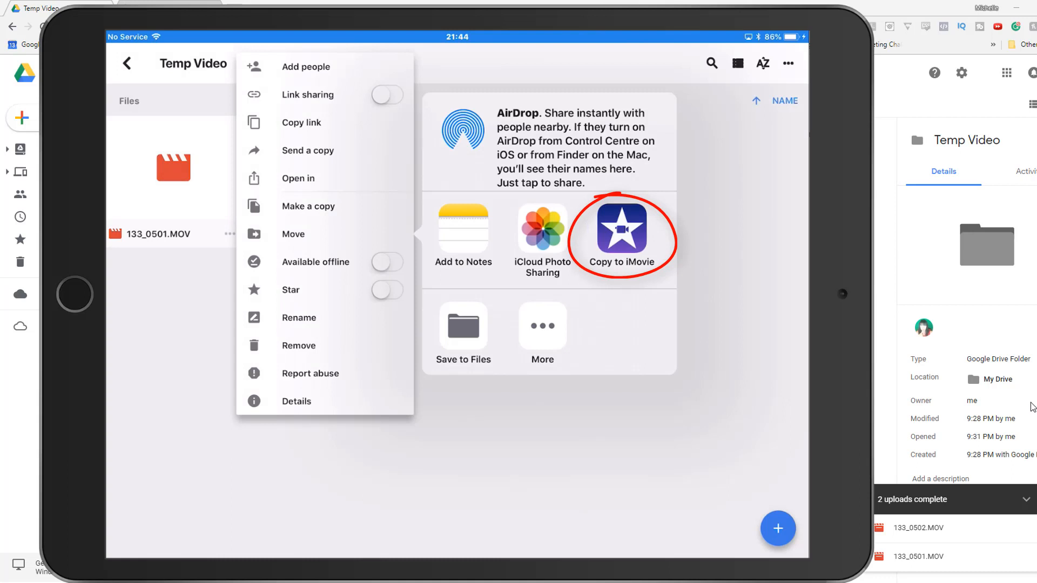
pyautogui.click(620, 228)
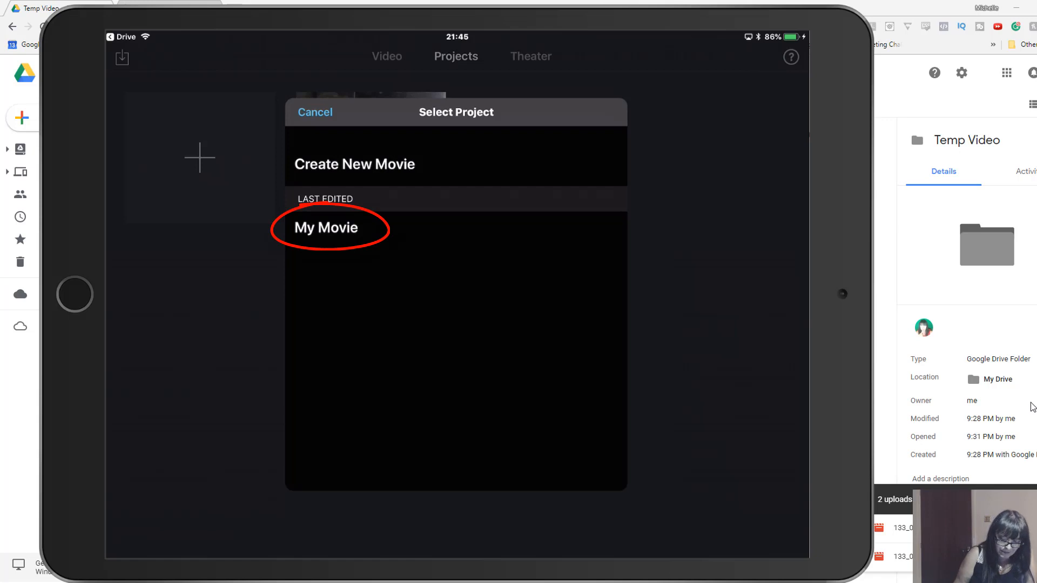
pyautogui.click(326, 228)
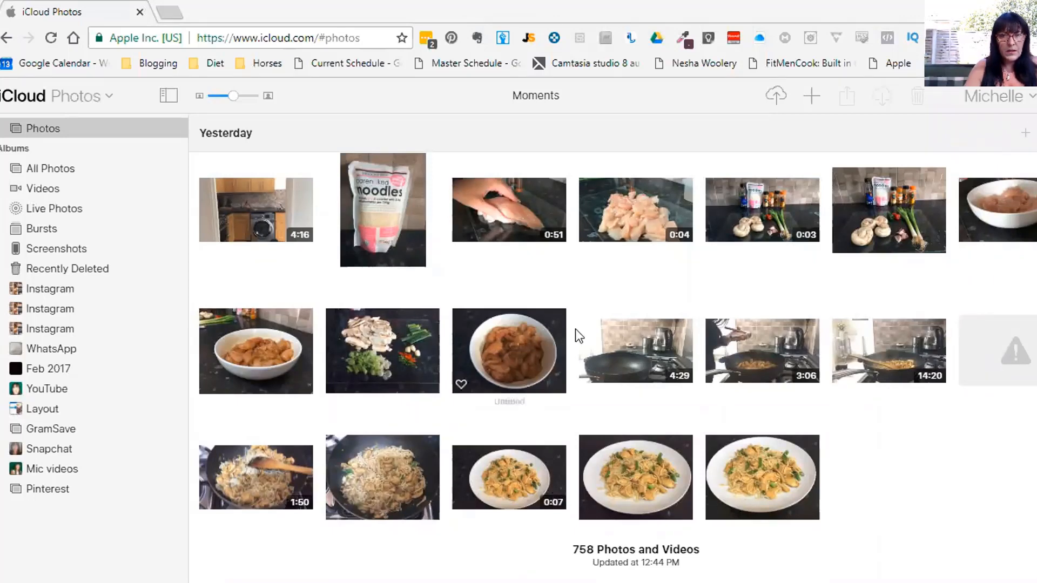
pyautogui.moveTo(874, 360)
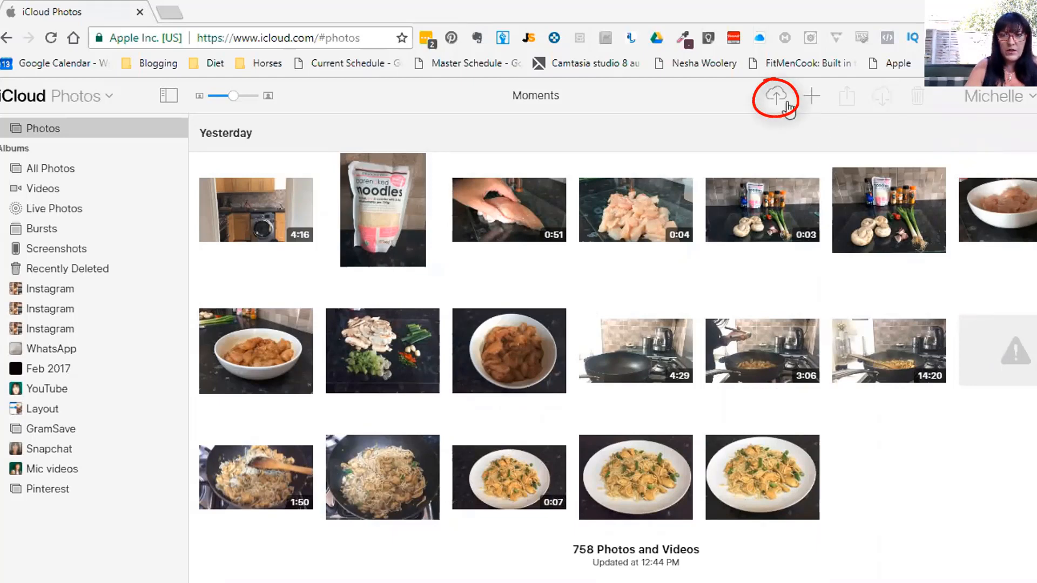
pyautogui.moveTo(775, 96)
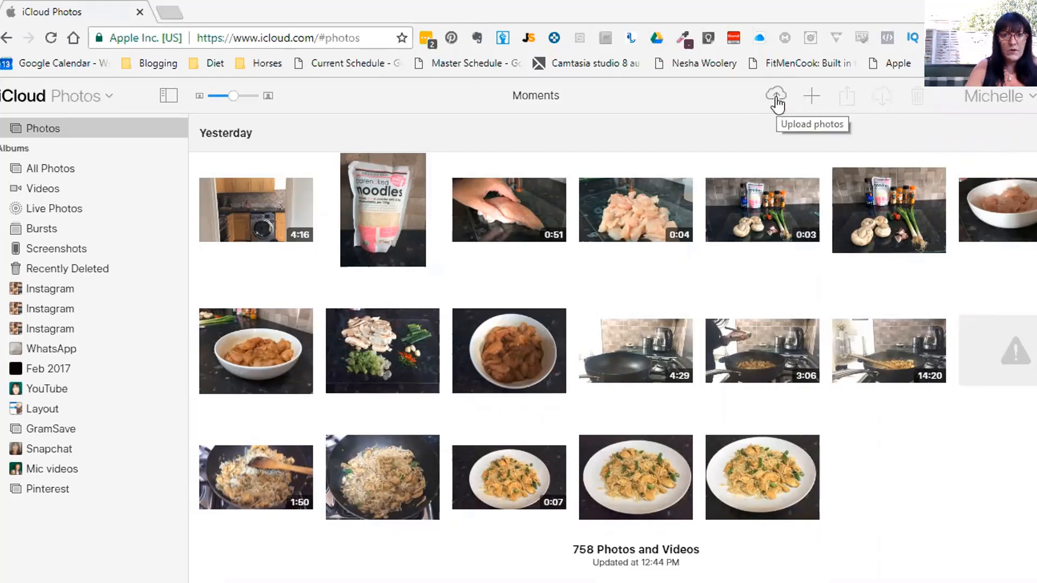
# Attempt uploading Keto Logo.png to iCloud Photos and dismiss the JPEG-only error
pyautogui.click(775, 96)
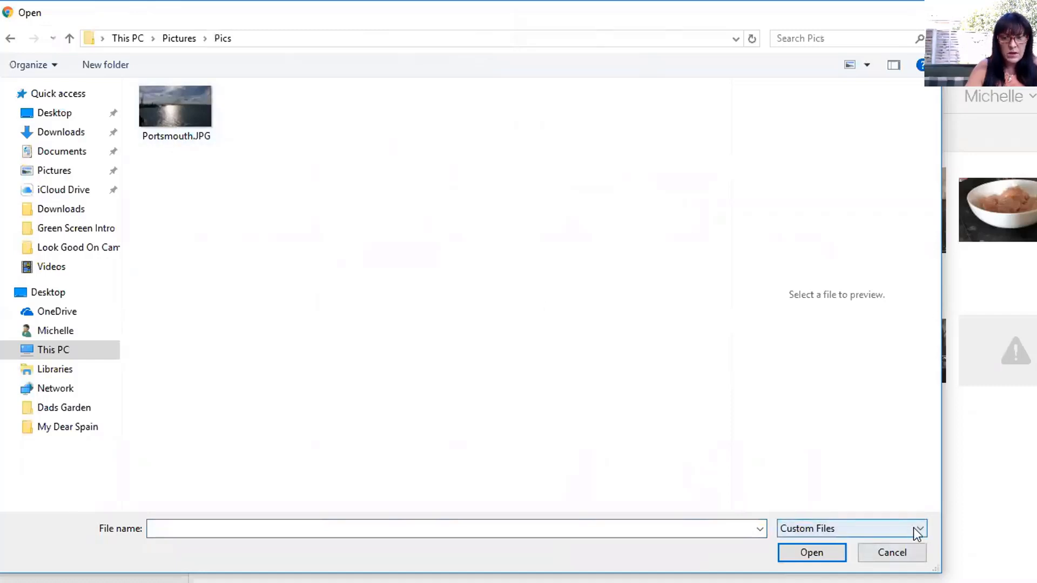
pyautogui.click(851, 528)
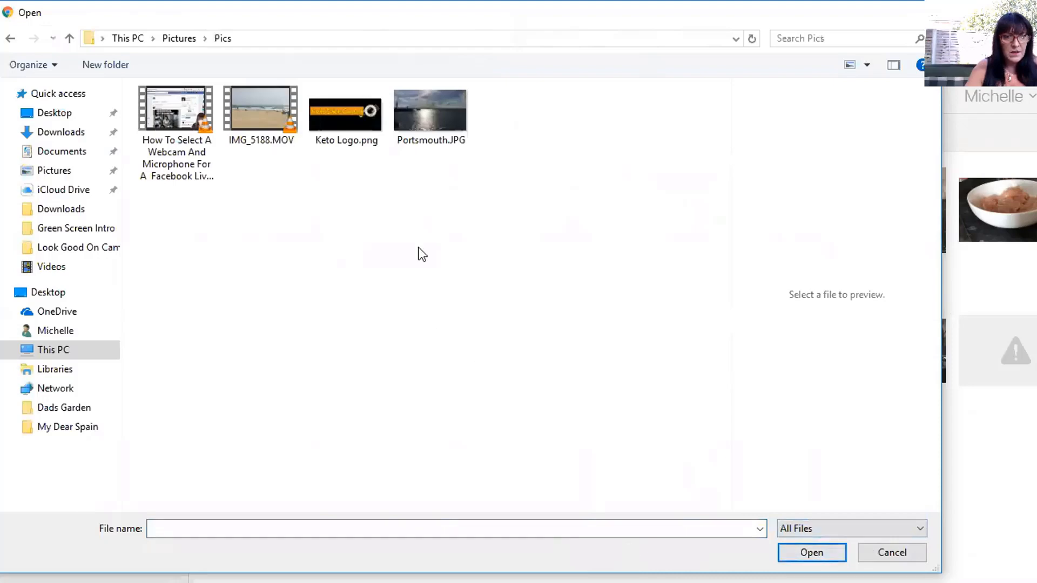
pyautogui.moveTo(367, 129)
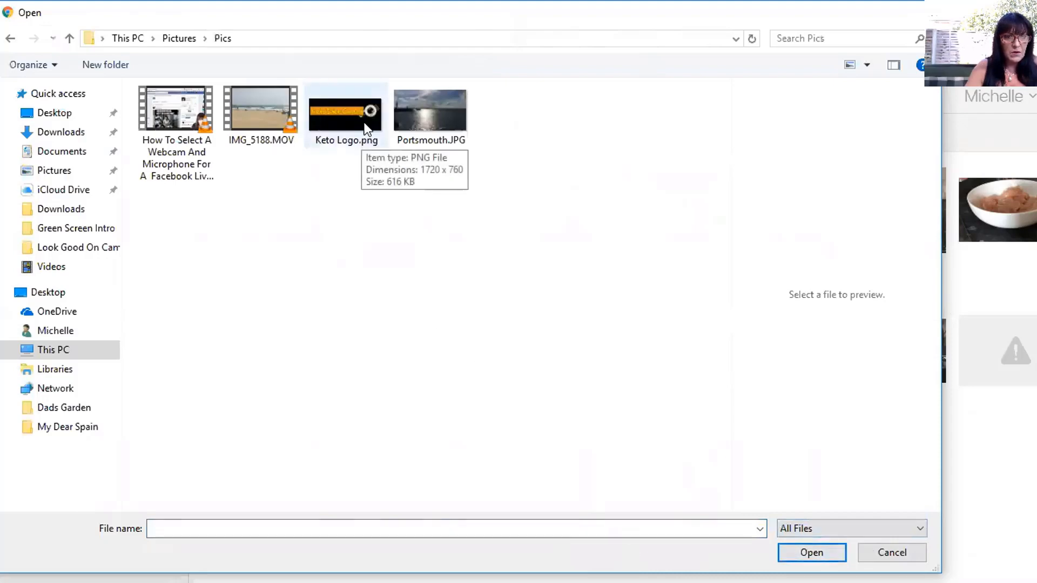
pyautogui.click(345, 113)
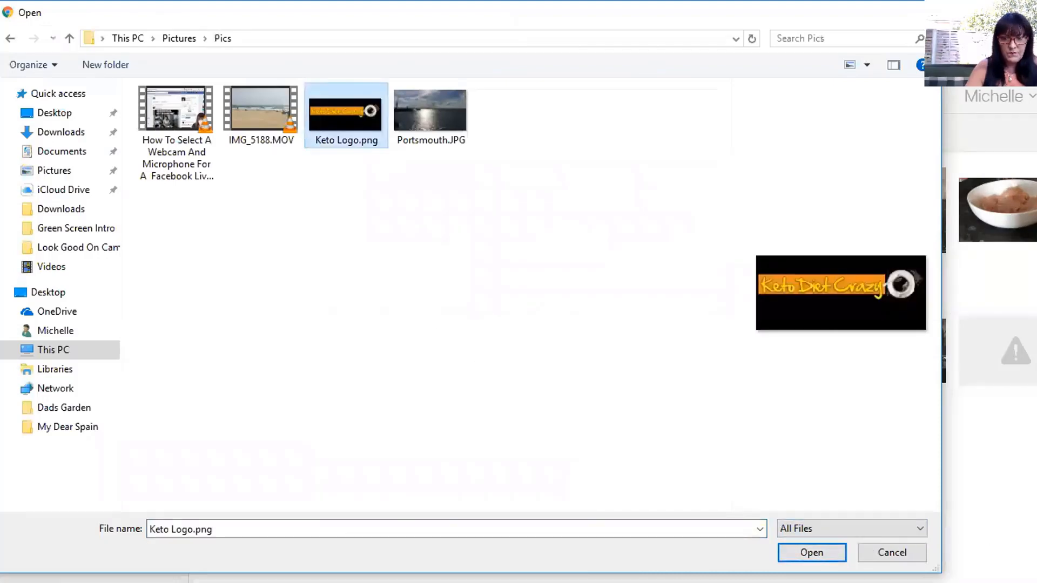
pyautogui.click(811, 552)
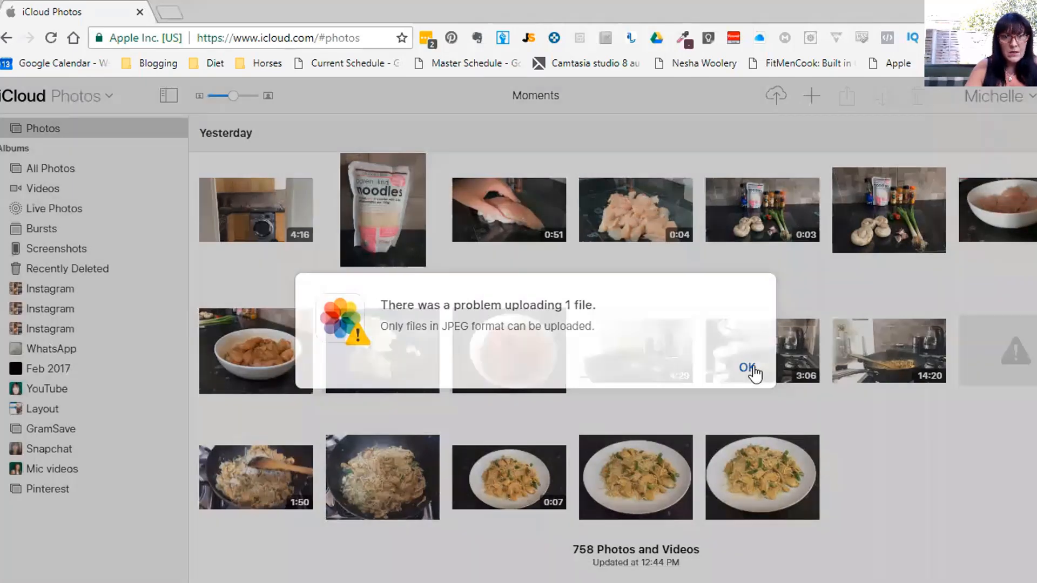
pyautogui.click(748, 368)
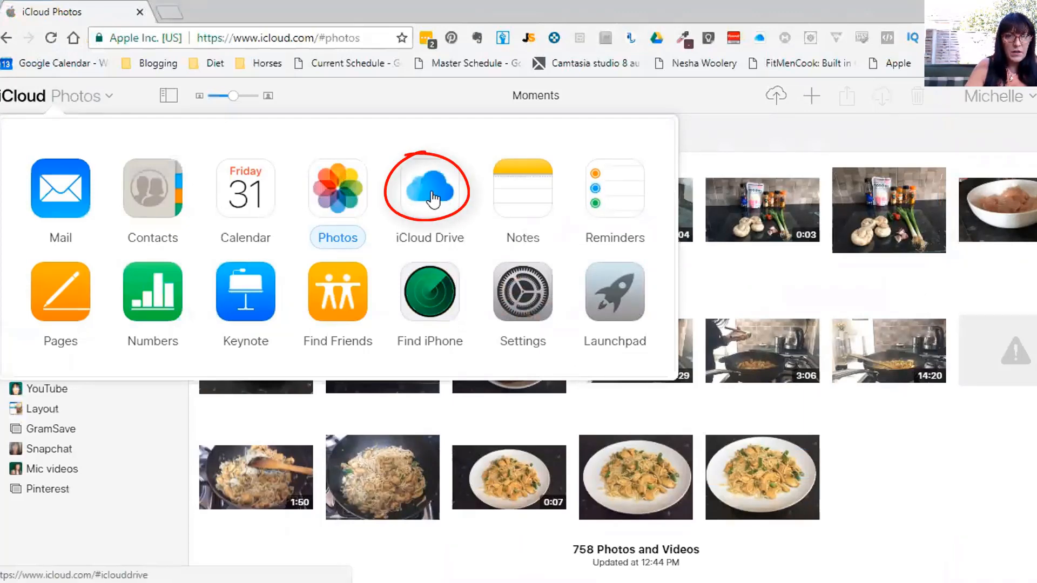
# Upload the two videos and two images from the Pics folder to iCloud Drive
pyautogui.click(429, 188)
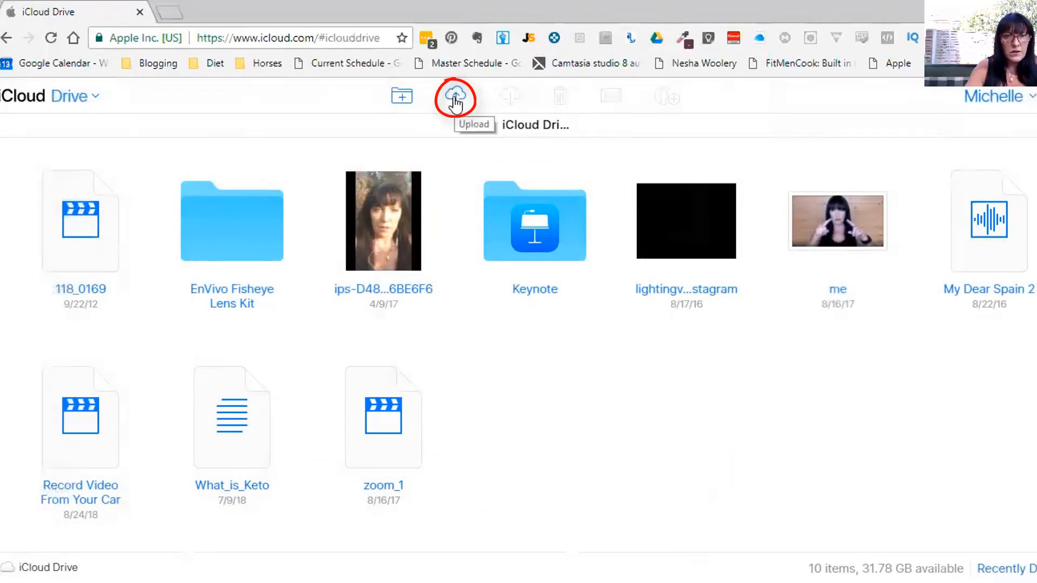
pyautogui.click(455, 96)
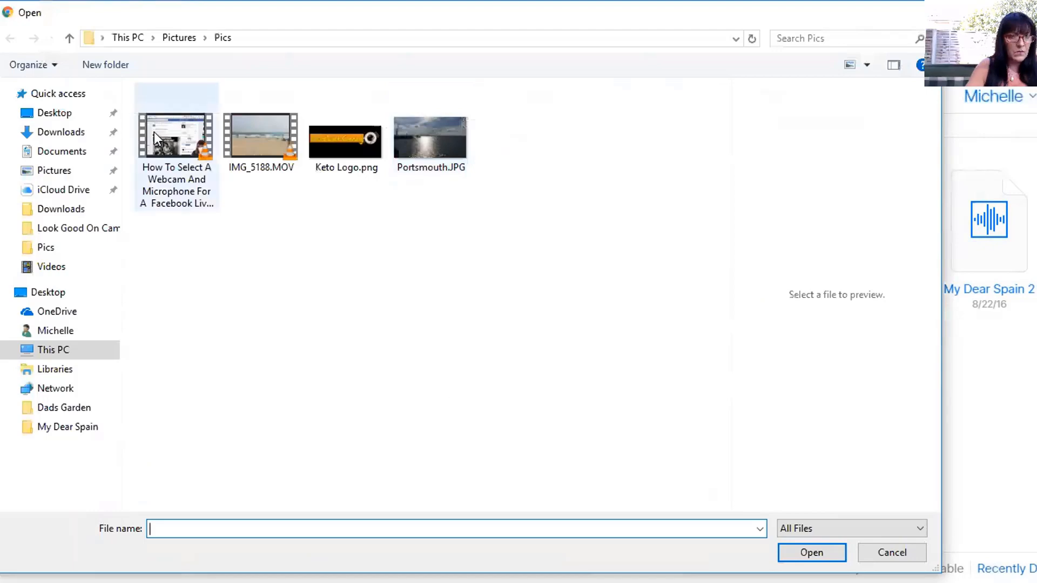
pyautogui.click(176, 137)
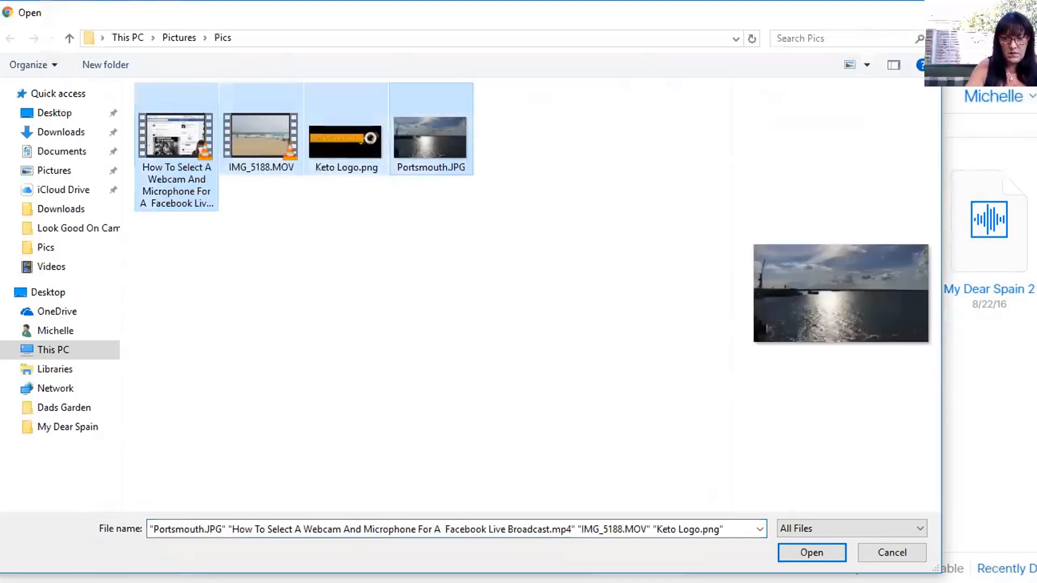
pyautogui.click(811, 552)
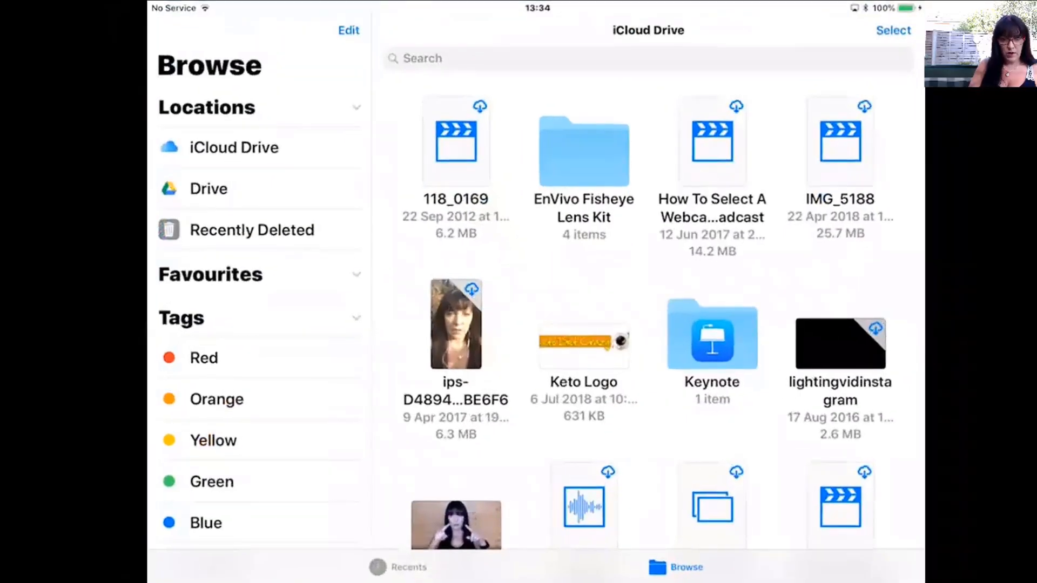
# Browse iCloud Drive in the Files app and start downloading IMG_5188
pyautogui.click(398, 567)
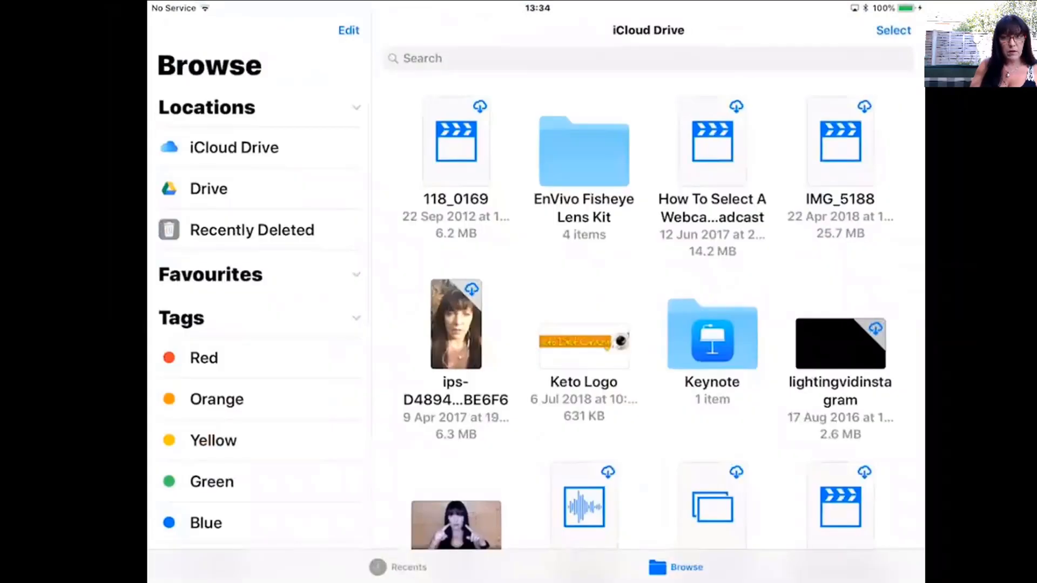
pyautogui.click(686, 567)
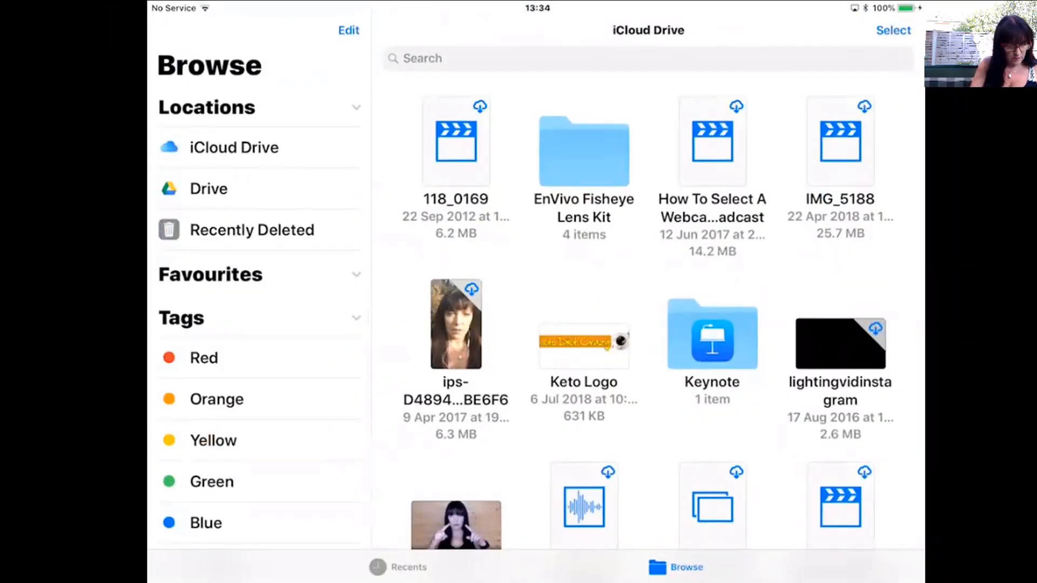
pyautogui.click(234, 147)
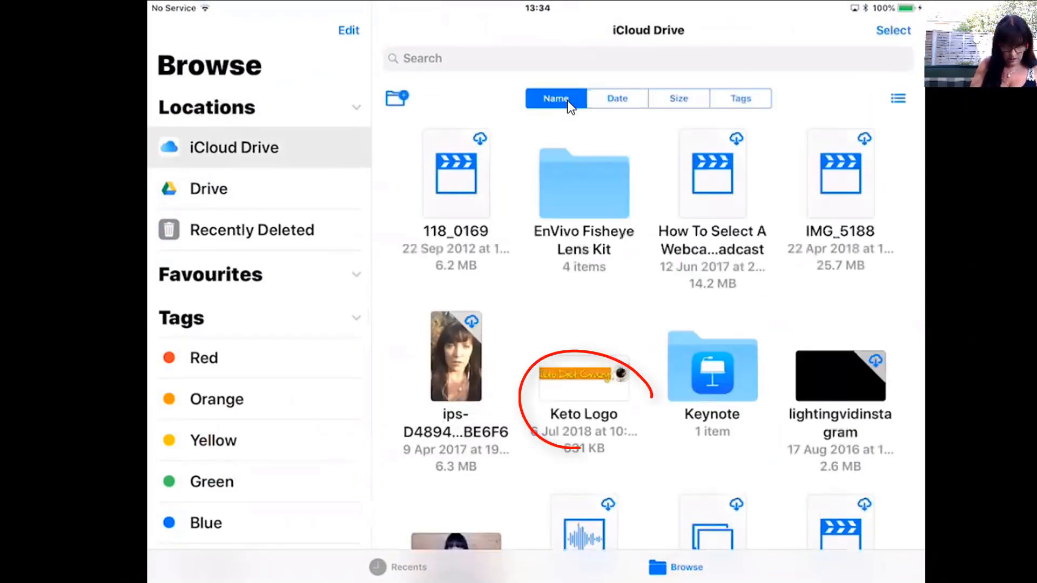
pyautogui.scroll(-3)
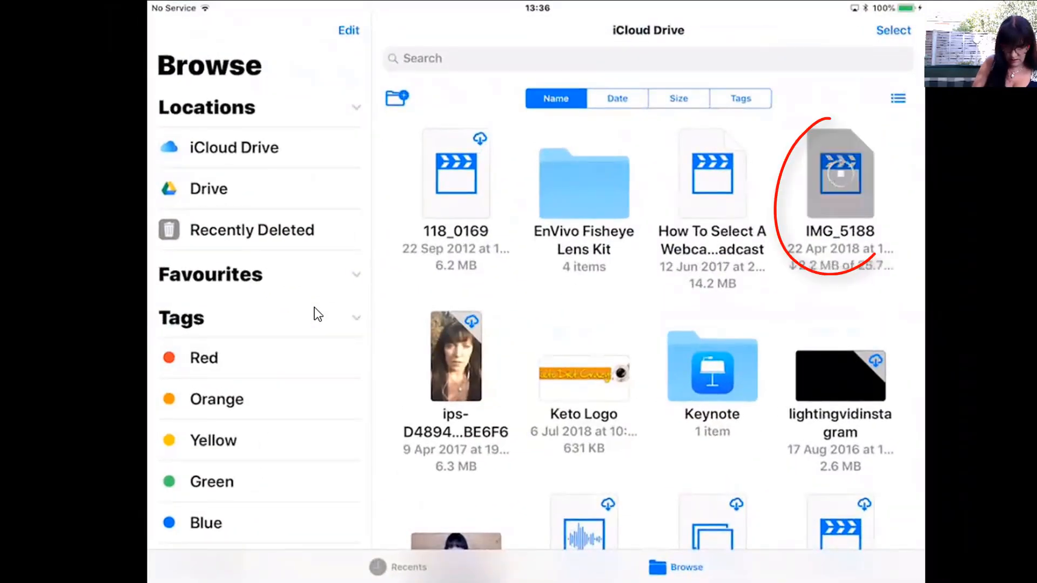
# Open IMG_5188 and save the video to the photo library via Share
pyautogui.click(840, 174)
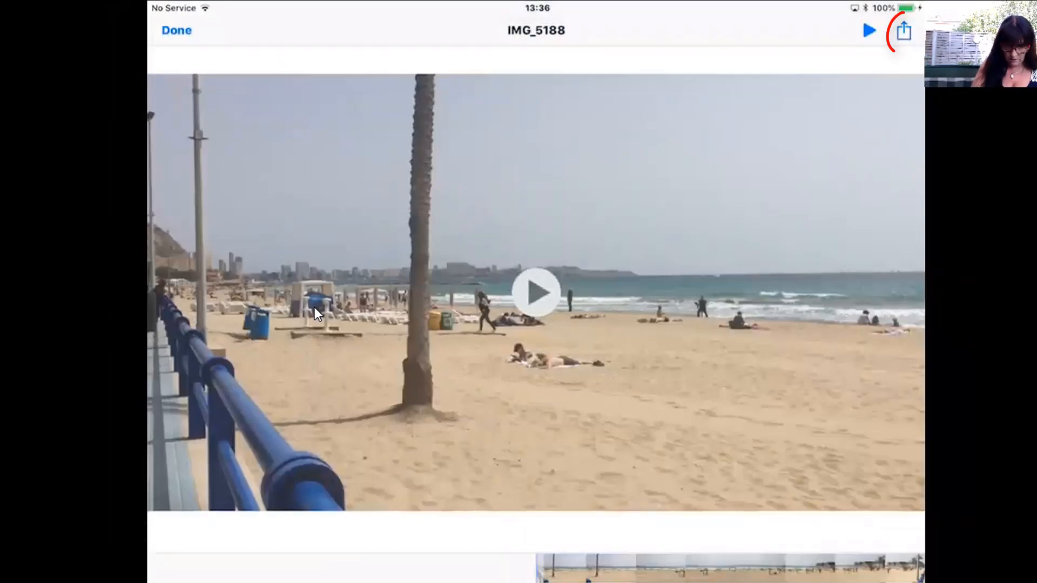
pyautogui.click(904, 30)
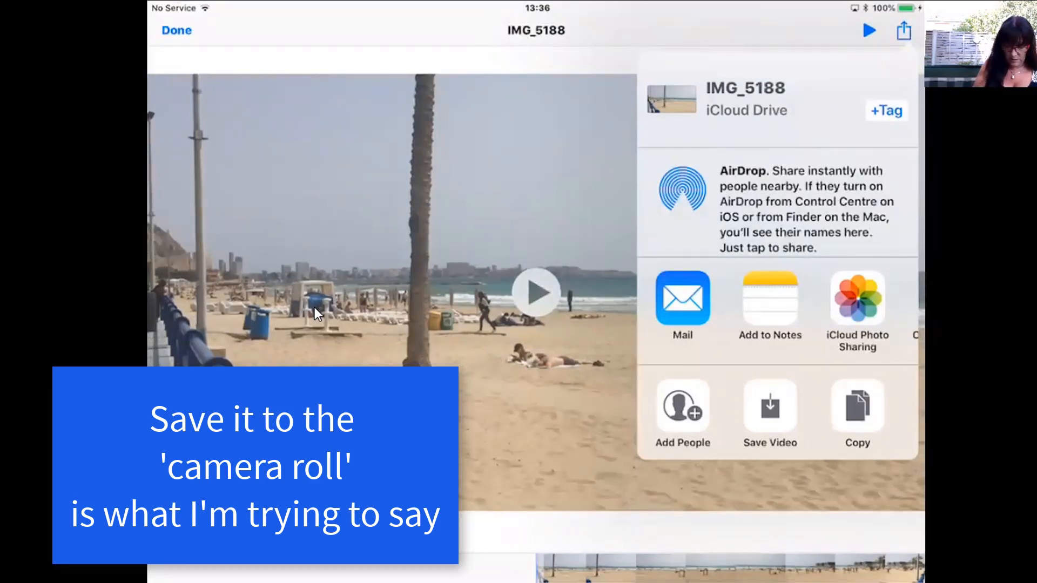
pyautogui.hscroll(-3)
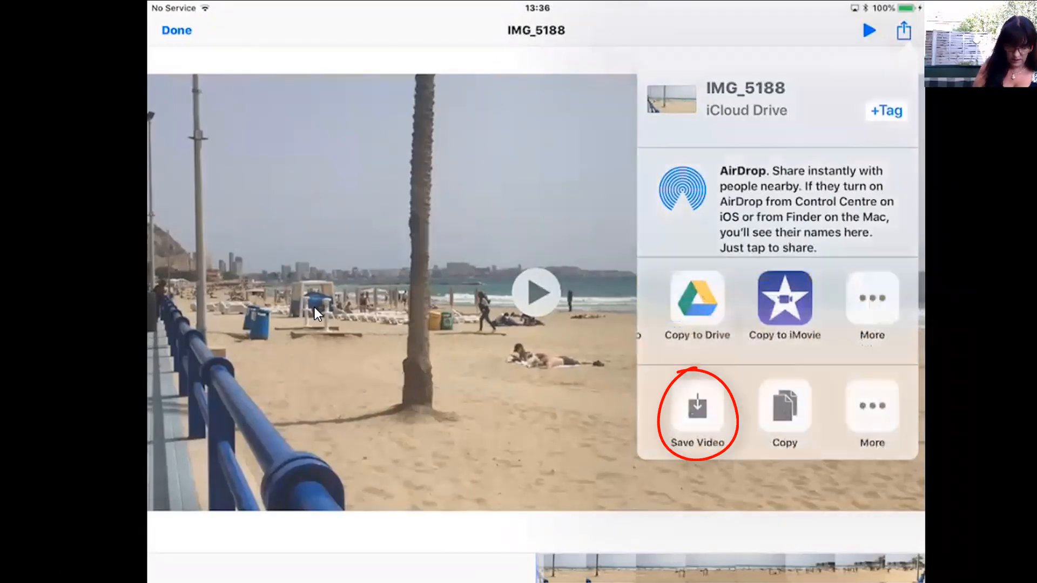
pyautogui.click(696, 403)
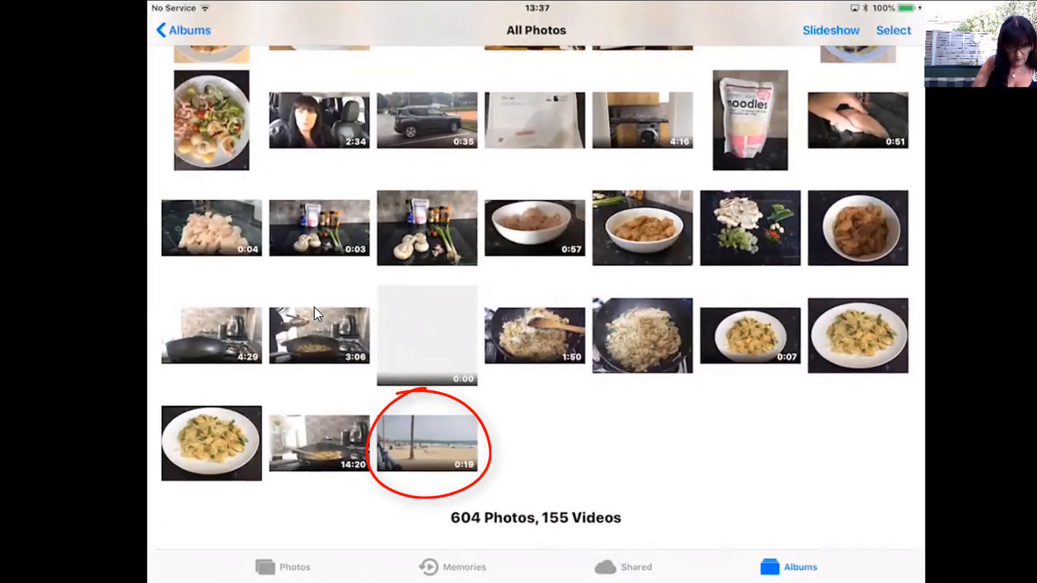
# Leave Photos after confirming the 0:19 clip and open iMovie from the dock
pyautogui.click(426, 443)
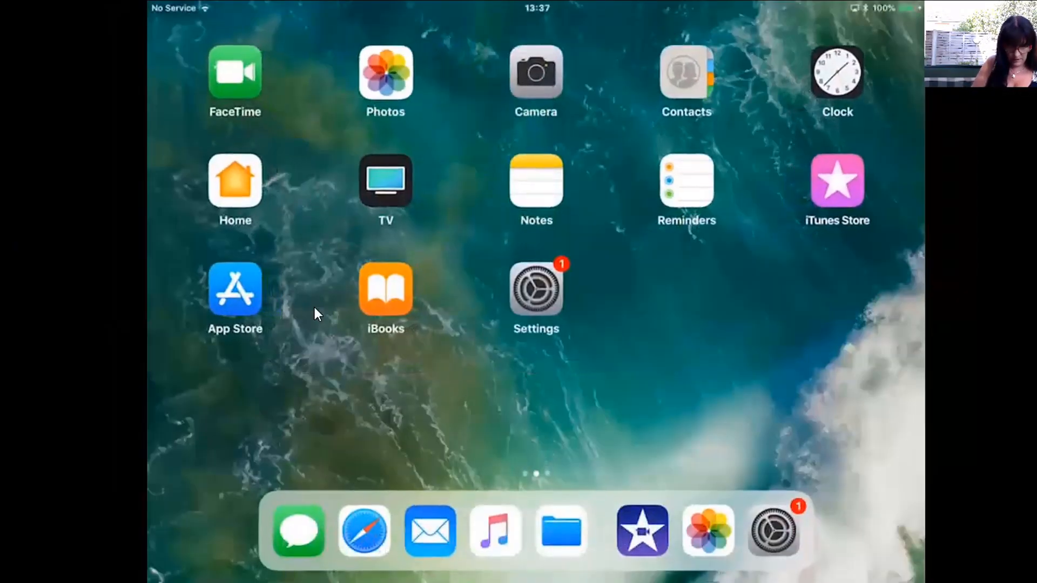
pyautogui.click(641, 531)
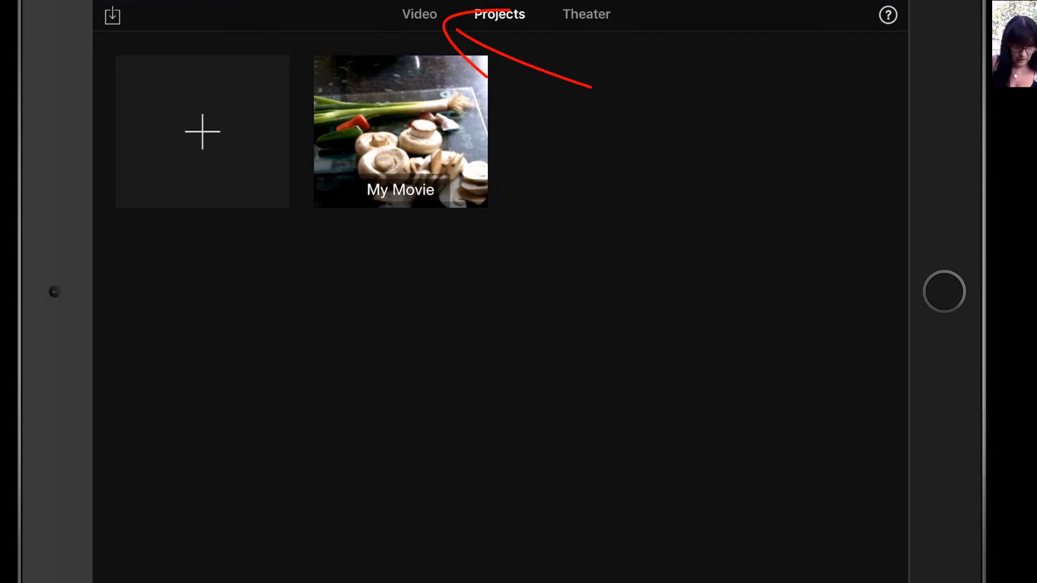
# Start a new movie from the 22 Apr 2018 beach clip in iMovie's video library
pyautogui.click(419, 14)
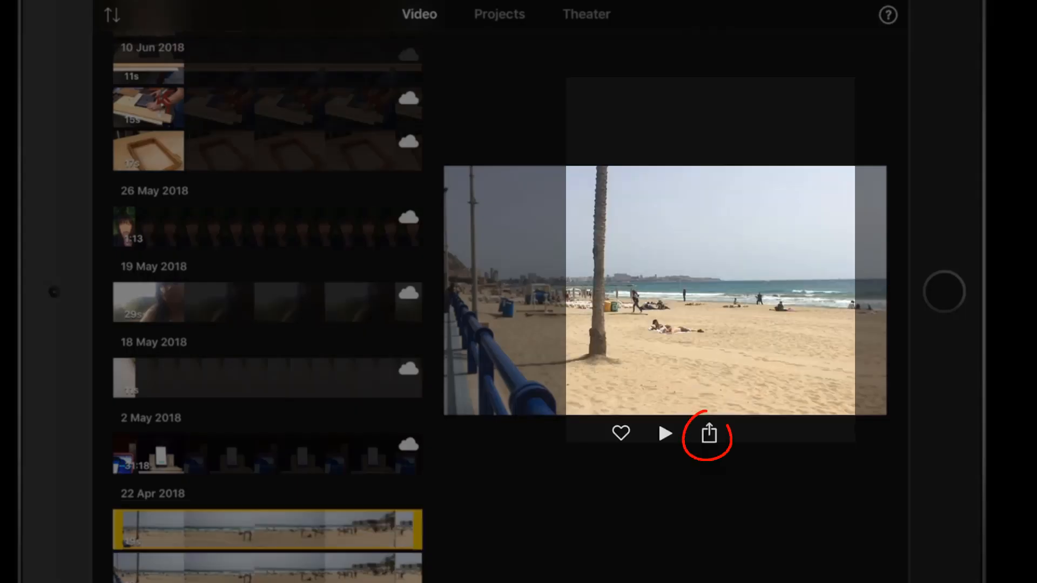
pyautogui.click(707, 433)
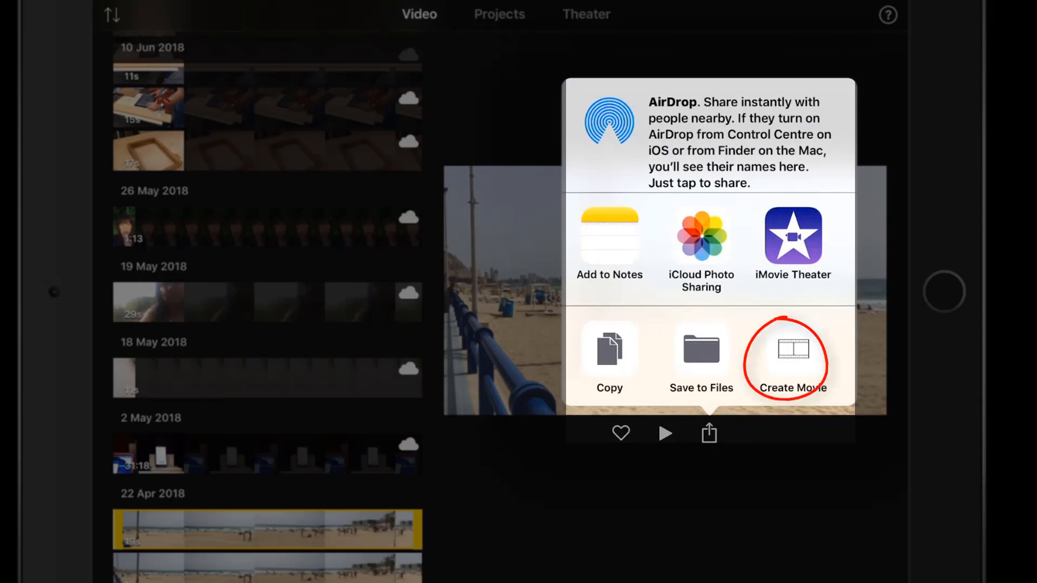
pyautogui.click(792, 357)
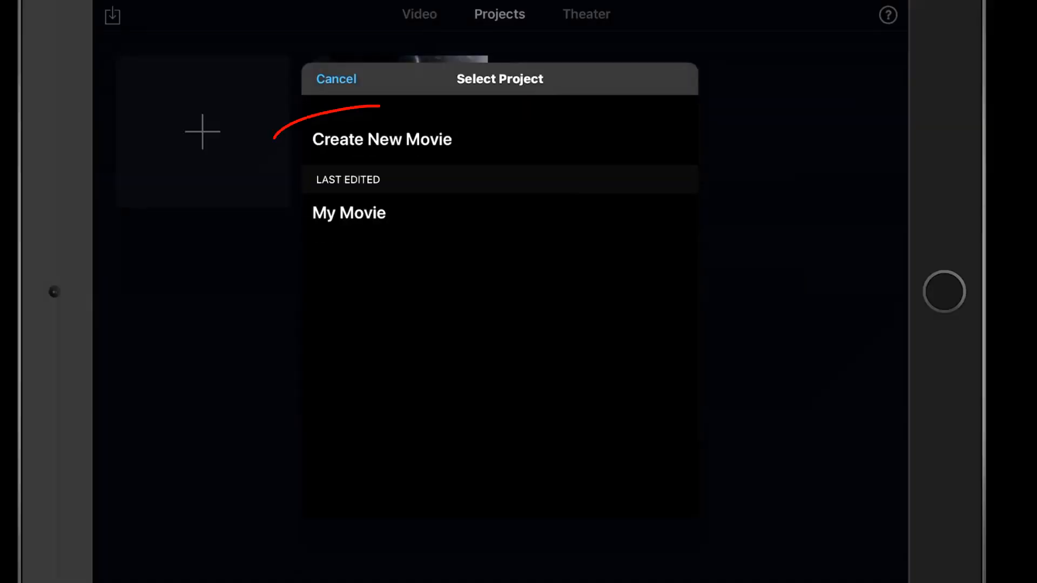
pyautogui.click(336, 79)
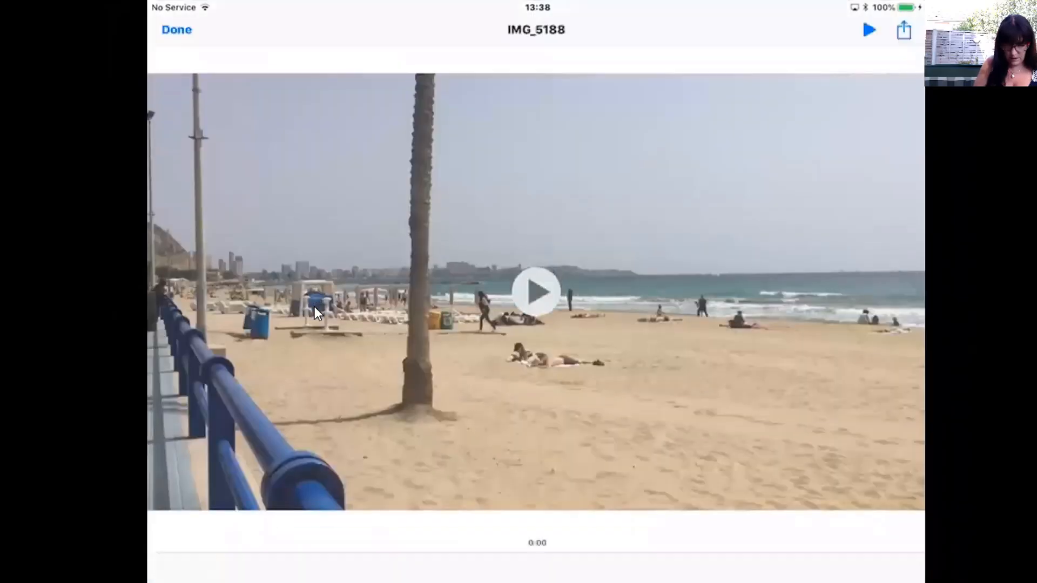
# Copy the IMG_5188 beach video to iMovie as a new movie project, My Movie 1
pyautogui.click(903, 29)
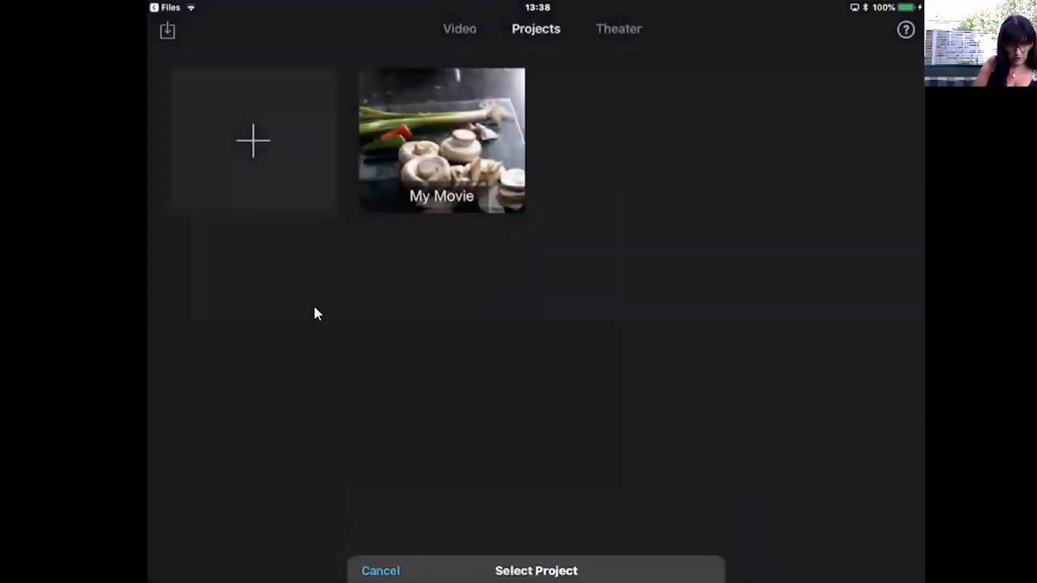
pyautogui.click(441, 140)
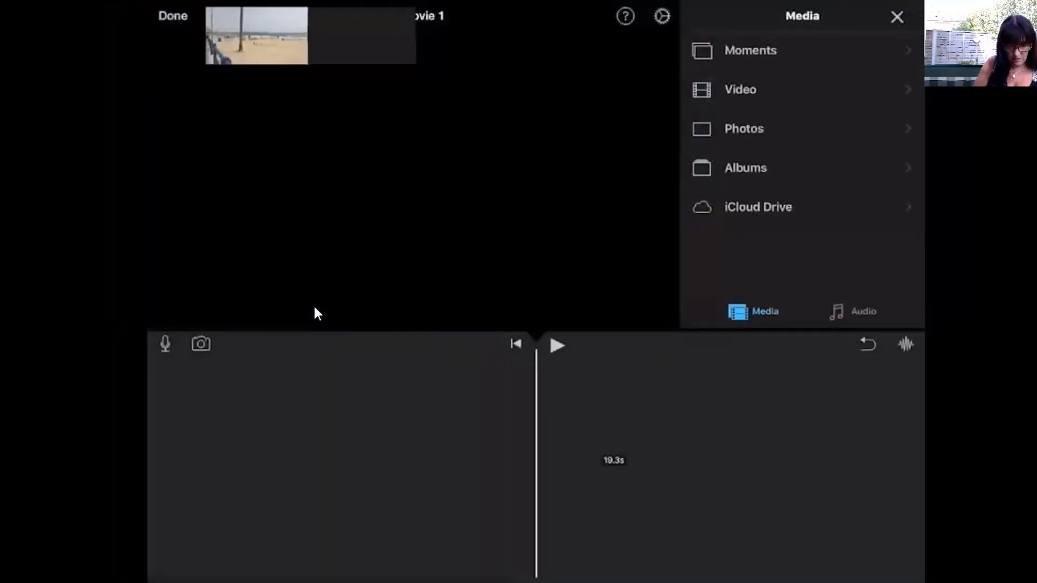